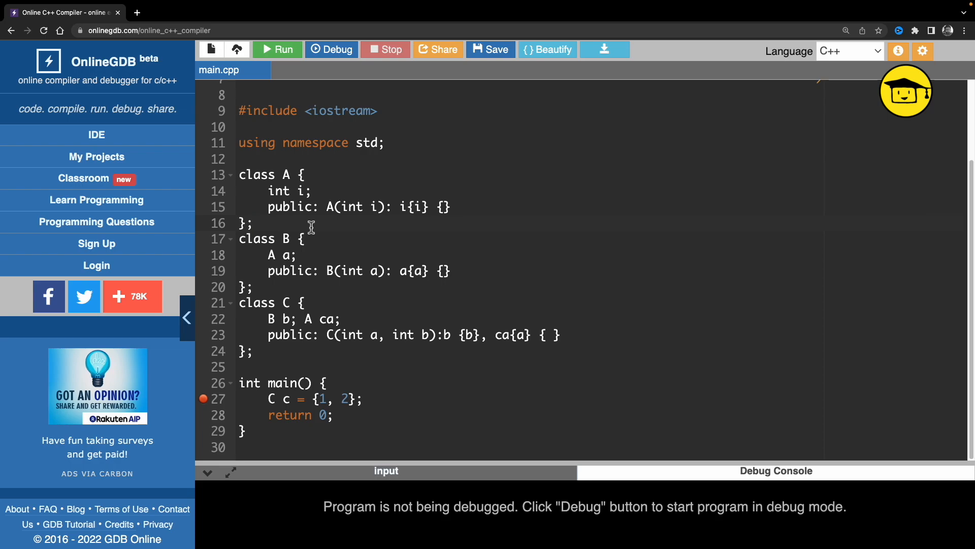
- Start a debugging session for the program from the editor
{"action": "left_click", "coordinate": [252, 223]}
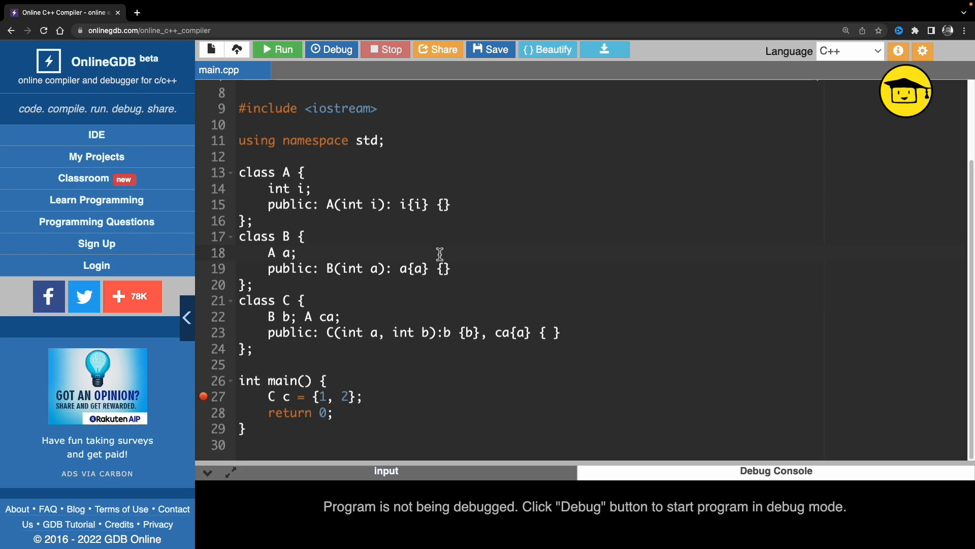
{"action": "double_click", "coordinate": [286, 300]}
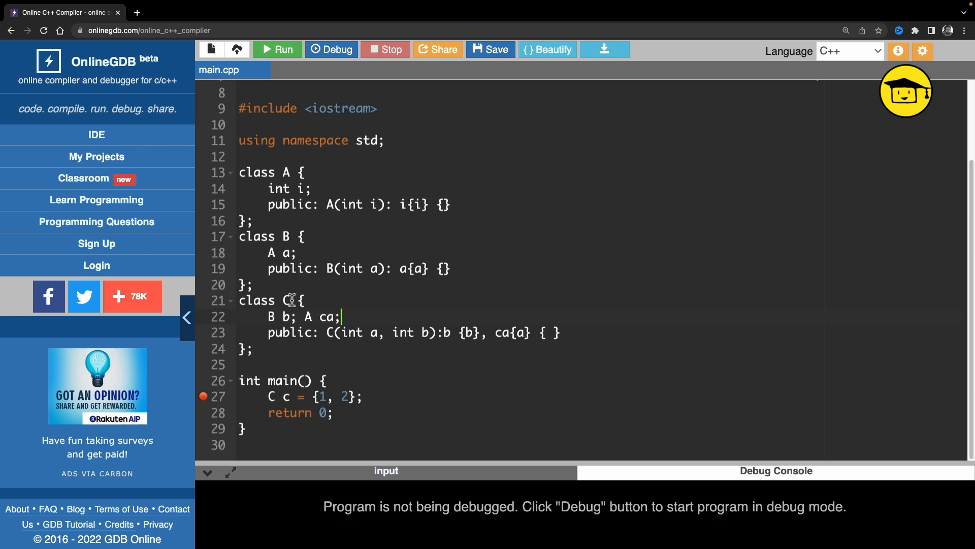
{"action": "double_click", "coordinate": [286, 300]}
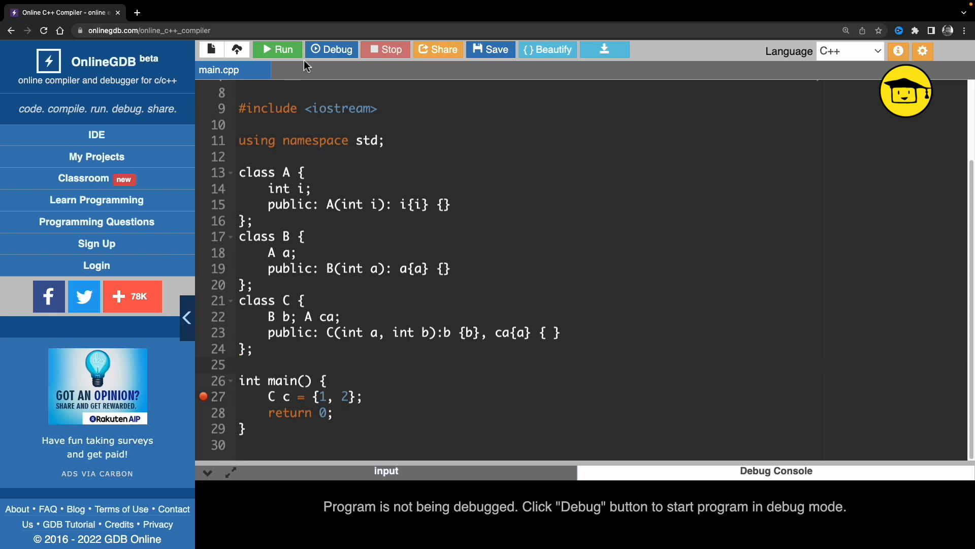
{"action": "left_click", "coordinate": [331, 49]}
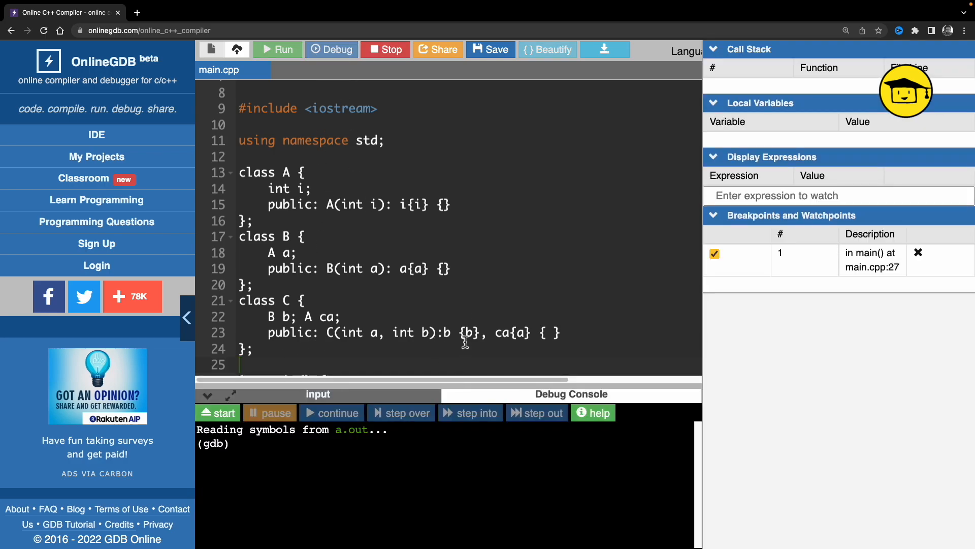
- Break at main, run, and step with 'n' until c holds b.a.i = 2 and ca.i = 1
{"action": "scroll", "scroll_direction": "down", "scroll_amount": 3}
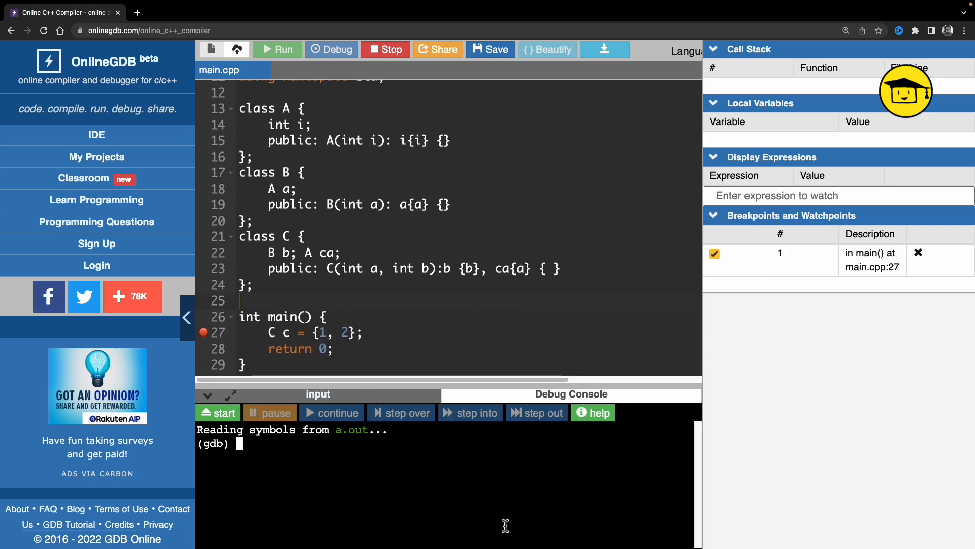
{"action": "type", "text": "b mai"}
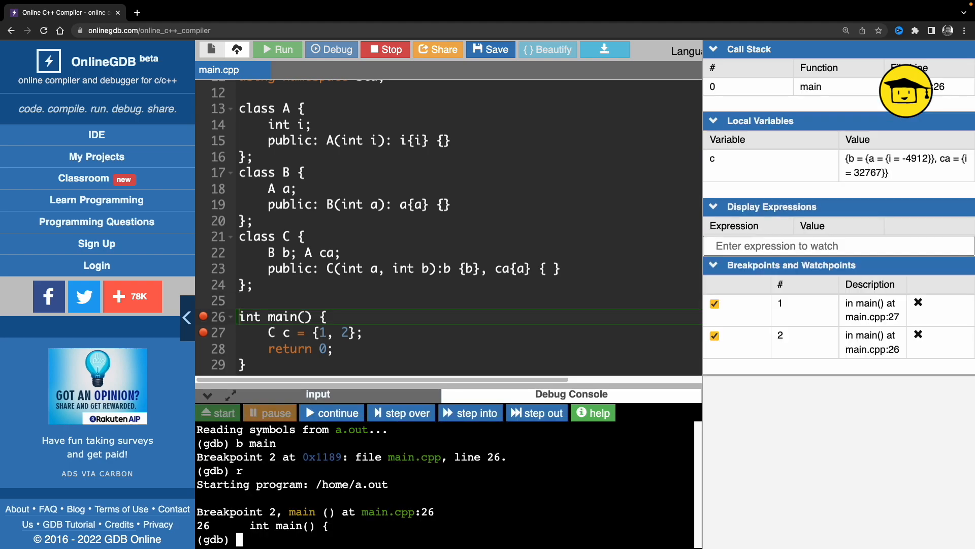
{"action": "type", "text": "n"}
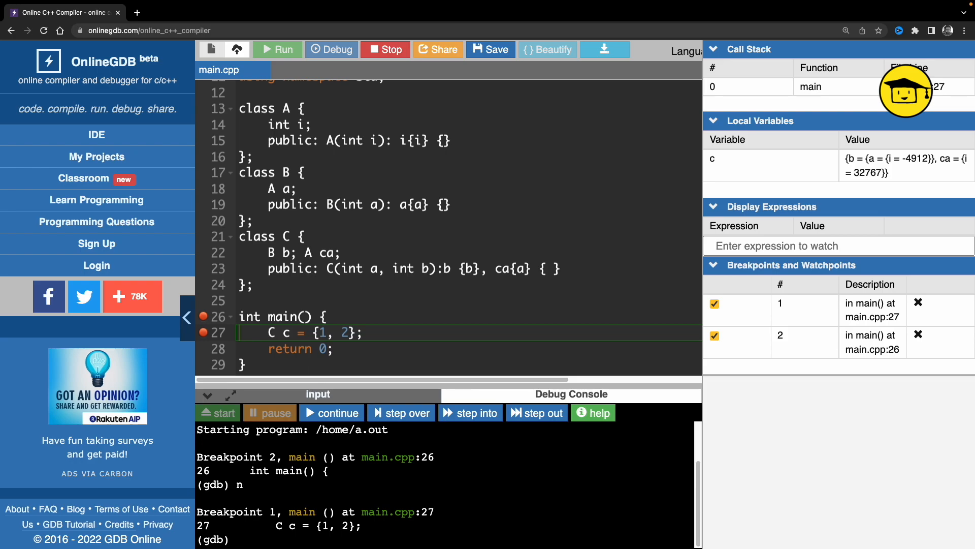
{"action": "left_click", "coordinate": [401, 412]}
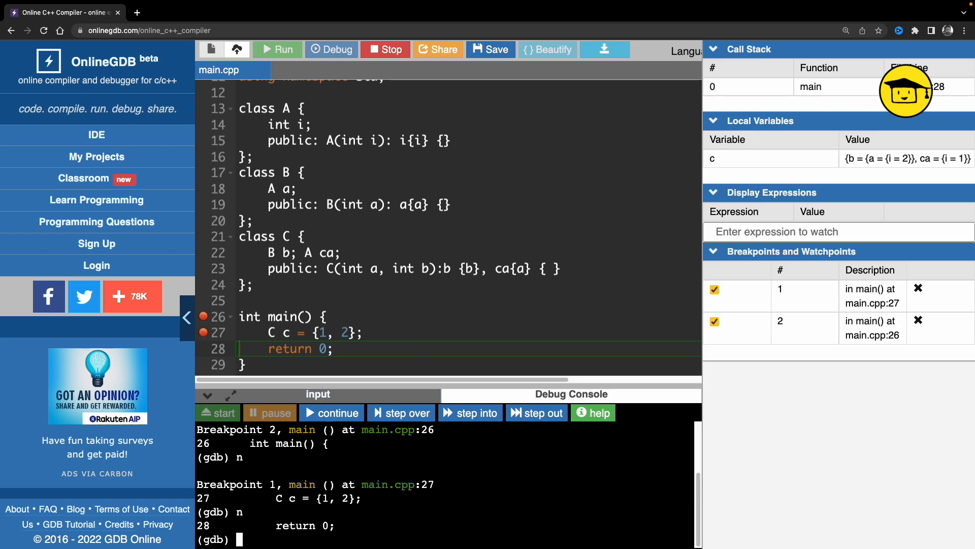
- Print c with 'p c', showing b.a.i = 2 and ca.i = 1 on one flat line
{"action": "type", "text": "p c"}
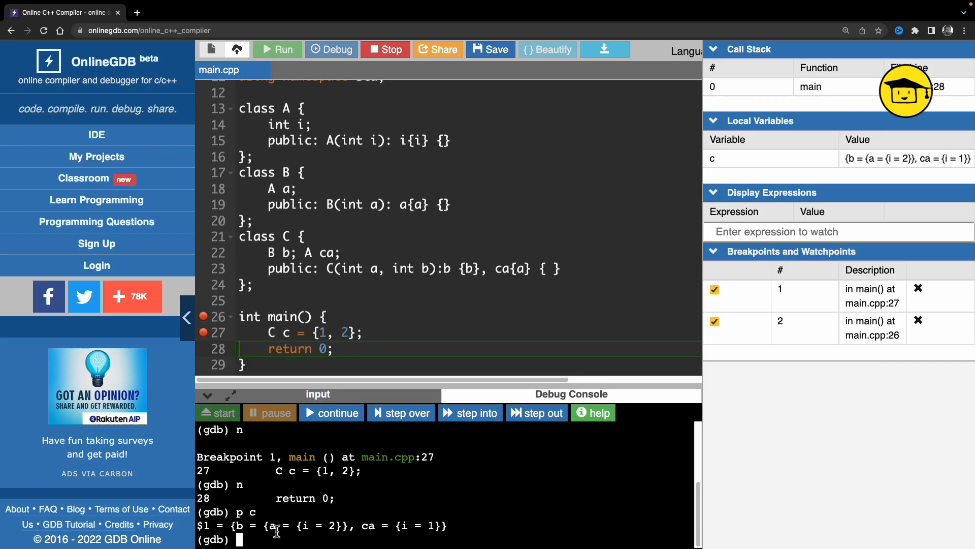
{"action": "mouse_move", "coordinate": [384, 527]}
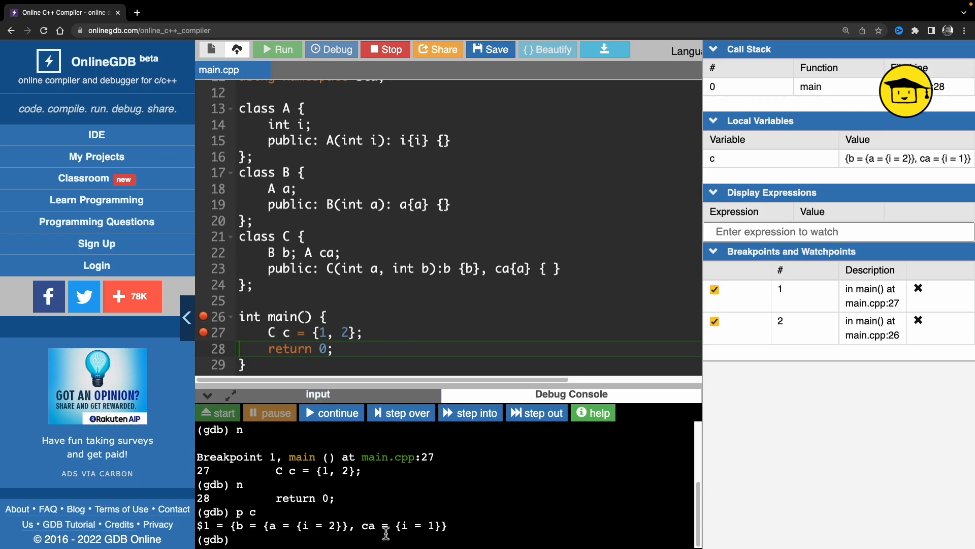
{"action": "mouse_move", "coordinate": [237, 528]}
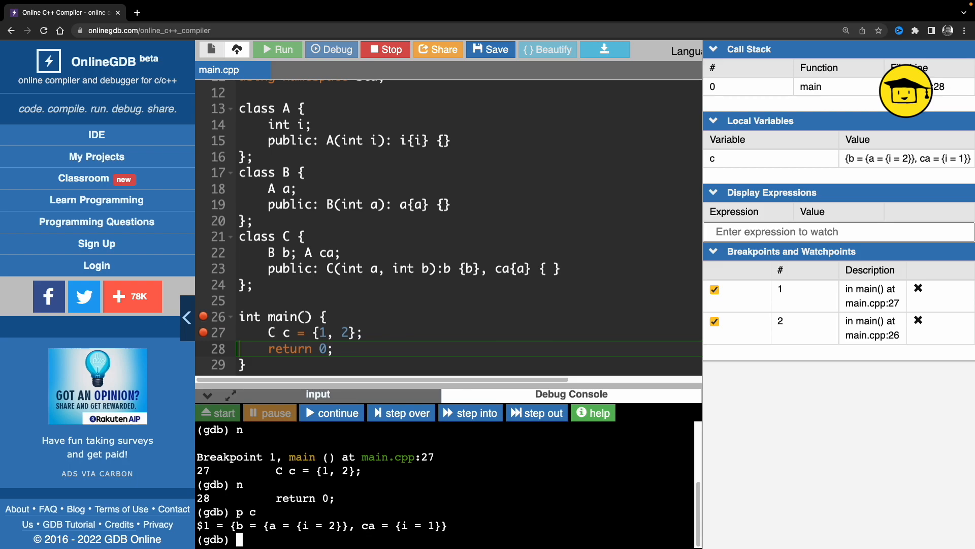
- Enable 'set print pretty on' and print c again as an indented hierarchy
{"action": "type", "text": "set print pretty on"}
{"action": "type", "text": "p c"}
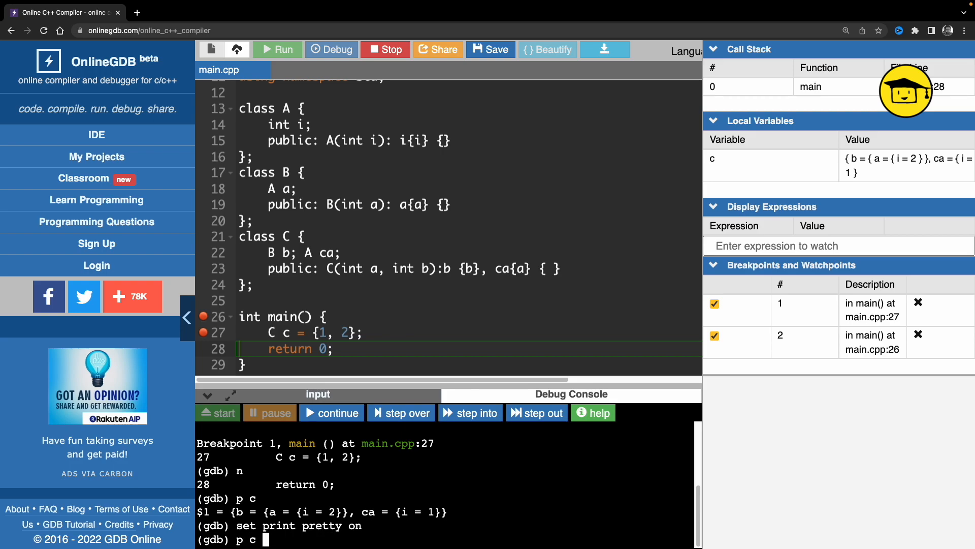
{"action": "key", "text": "Return"}
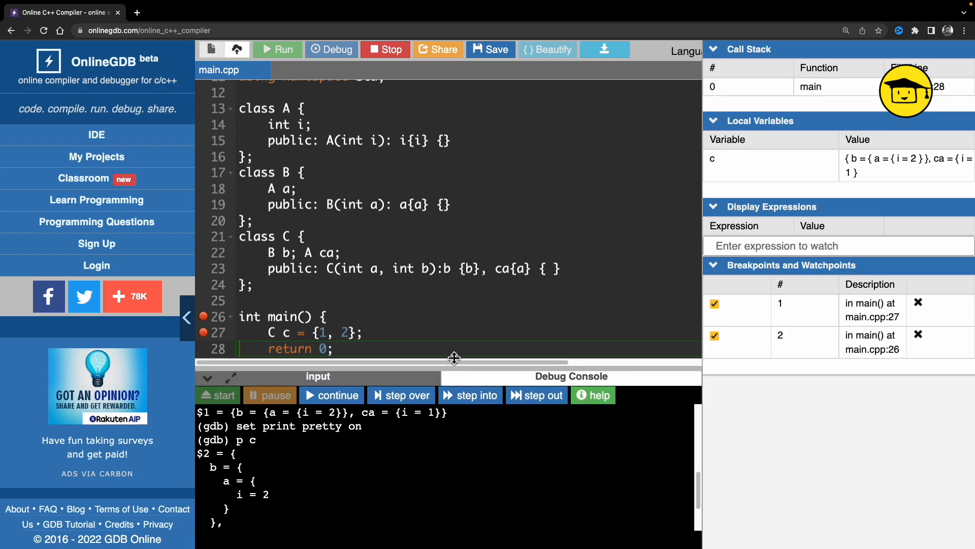
- Drag the console divider up so the full pretty-printed c, including ca i = 1, is visible
{"action": "left_click_drag", "start_coordinate": [454, 358], "coordinate": [454, 293]}
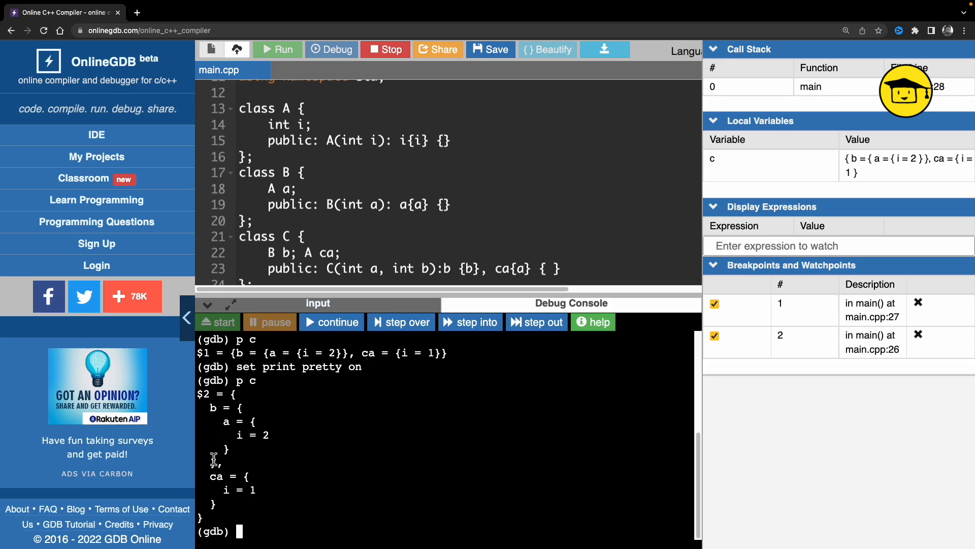
{"action": "mouse_move", "coordinate": [238, 396]}
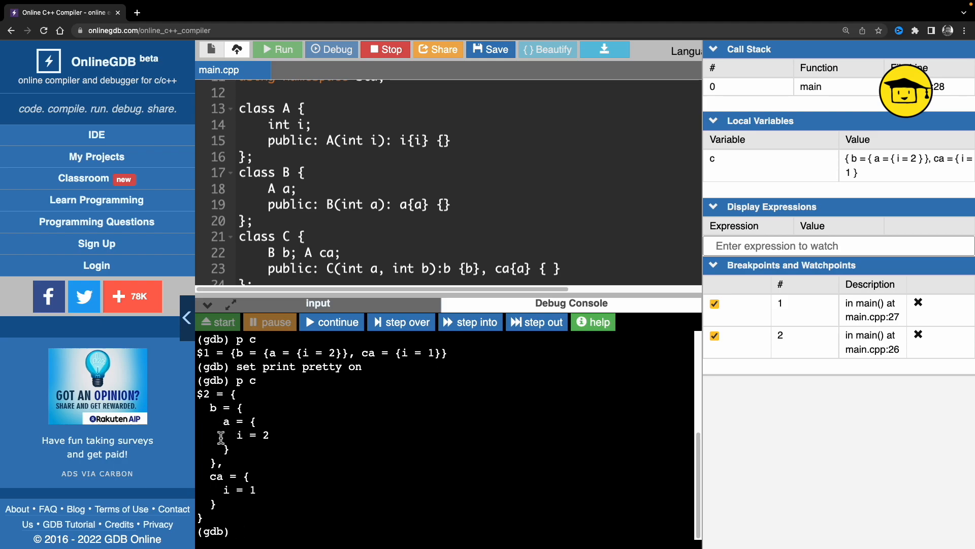
{"action": "mouse_move", "coordinate": [280, 452]}
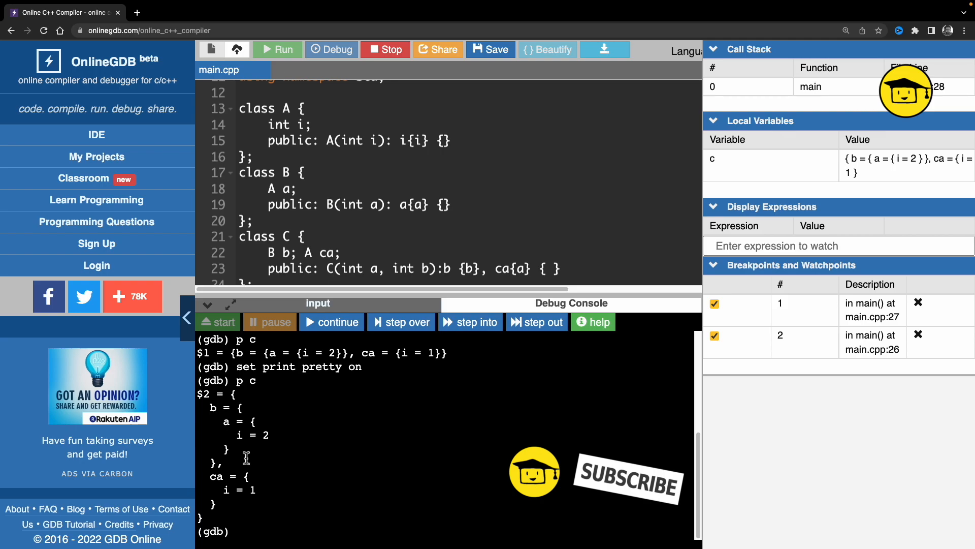
{"action": "mouse_move", "coordinate": [439, 447]}
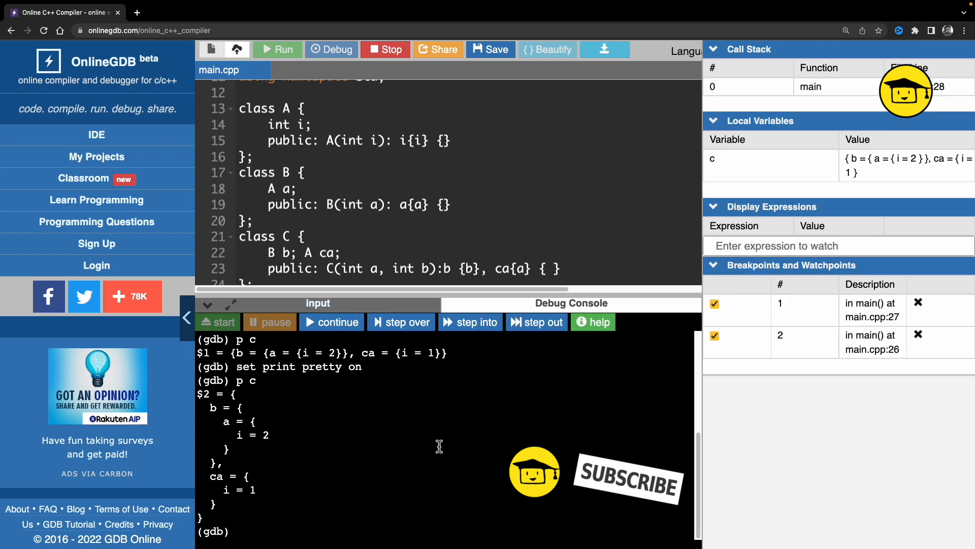